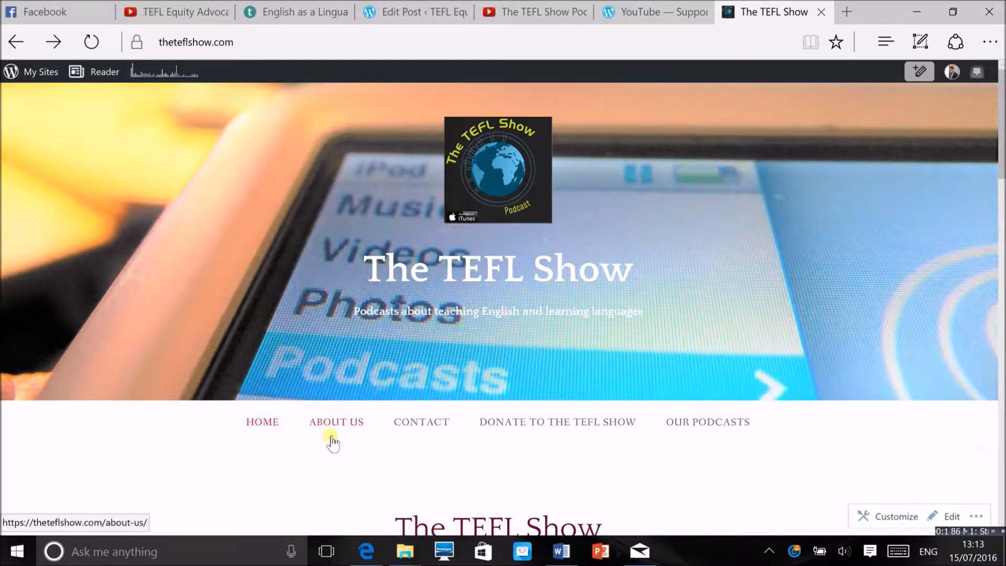
- Go to the Our Podcasts page and scroll down through the existing sidebar widgets
{"action": "left_click", "coordinate": [707, 421]}
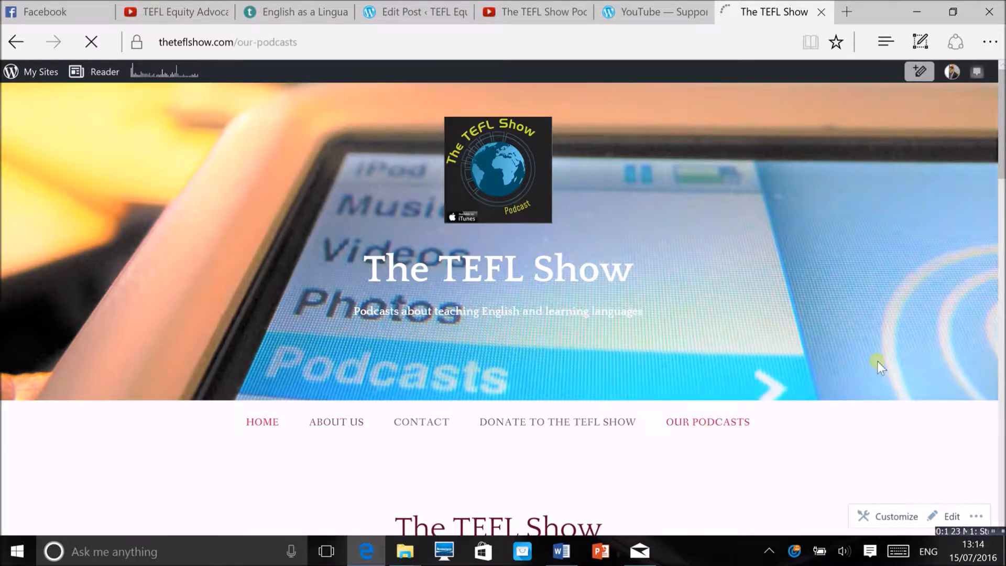
{"action": "scroll", "scroll_direction": "down", "scroll_amount": 3}
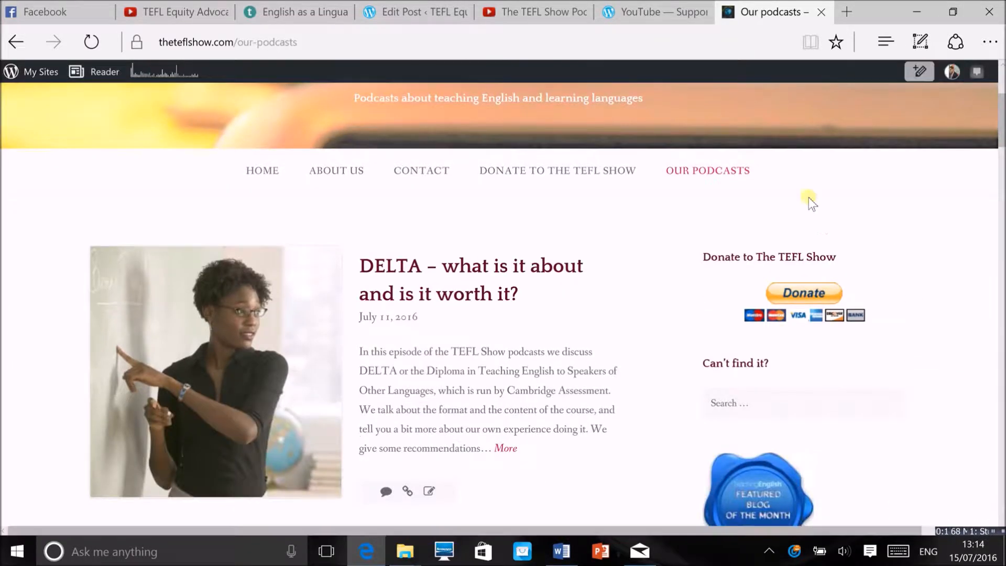
{"action": "scroll", "scroll_direction": "down", "scroll_amount": 3}
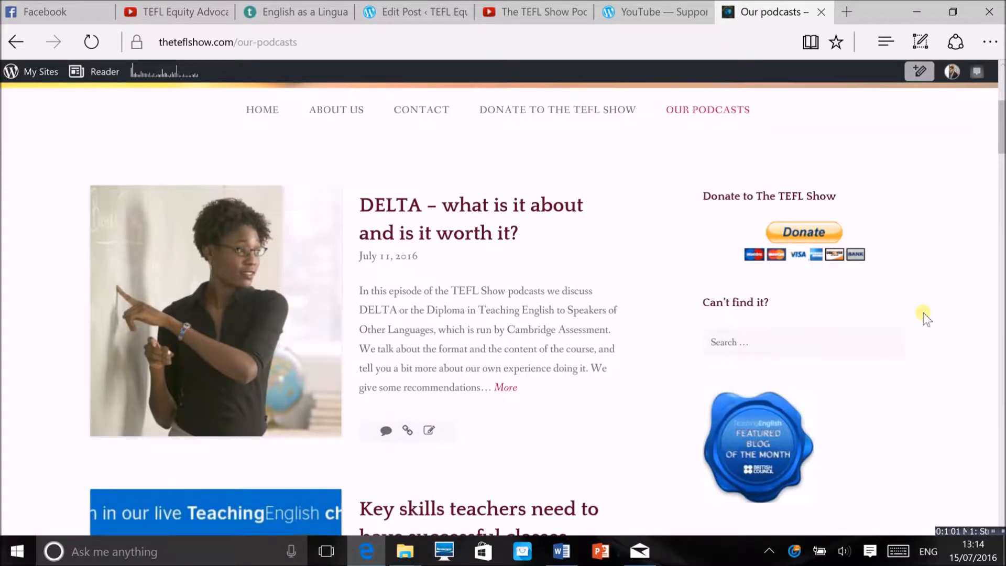
{"action": "scroll", "scroll_direction": "down", "scroll_amount": 3}
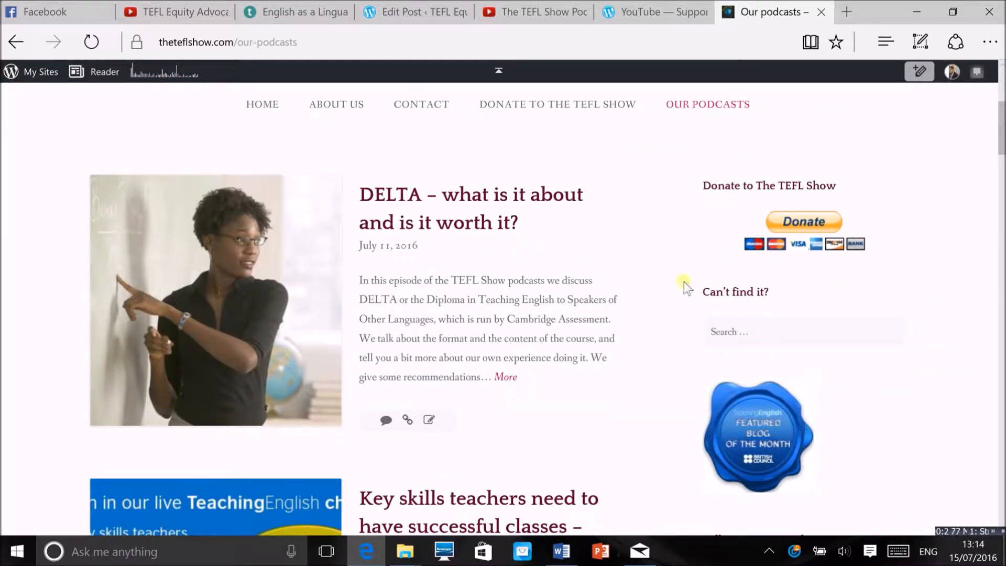
{"action": "scroll", "scroll_direction": "down", "scroll_amount": 3}
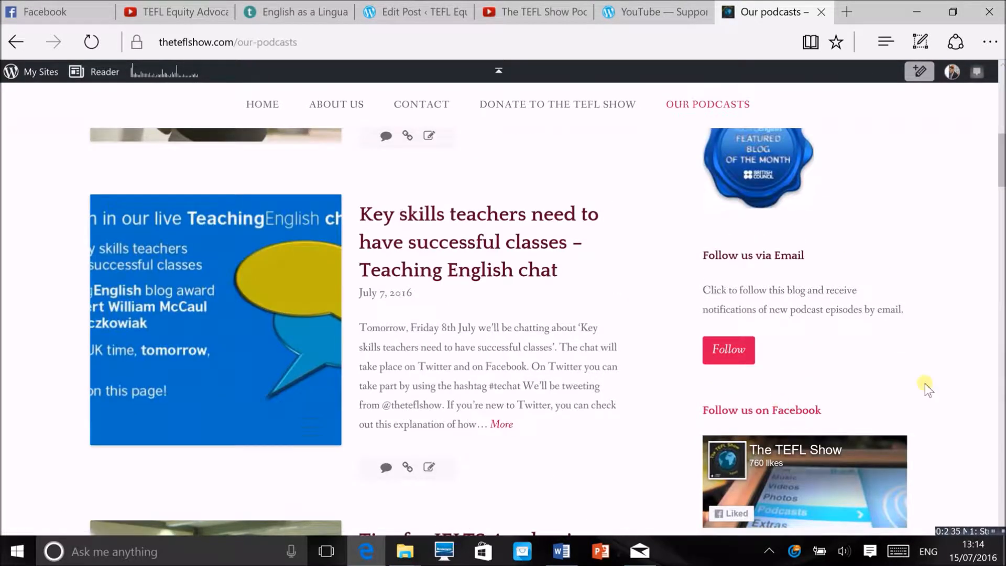
{"action": "scroll", "scroll_direction": "down", "scroll_amount": 3}
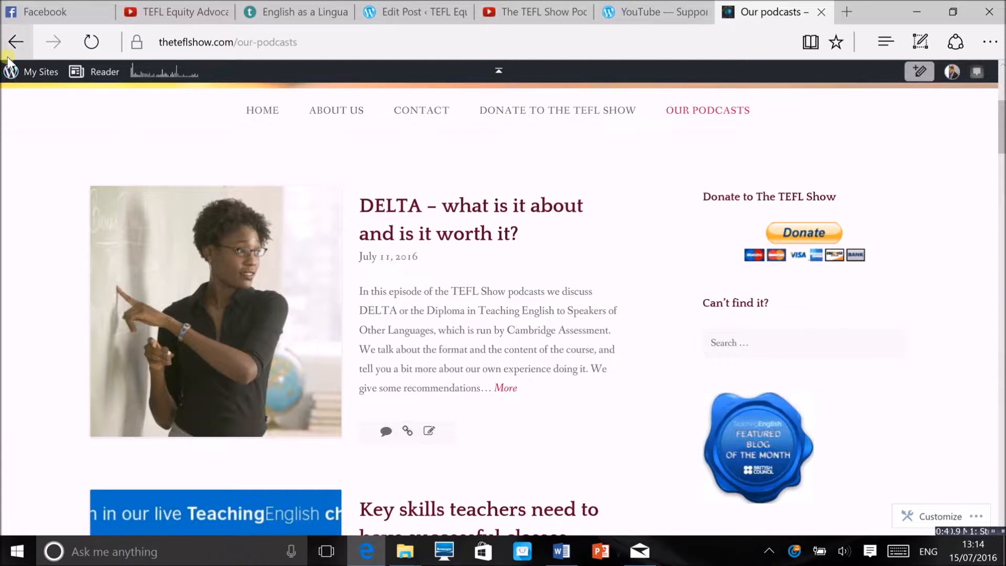
- From My Sites, enter the Customizer's Widgets > Sidebar panel and add a new Text widget
{"action": "left_click", "coordinate": [40, 71]}
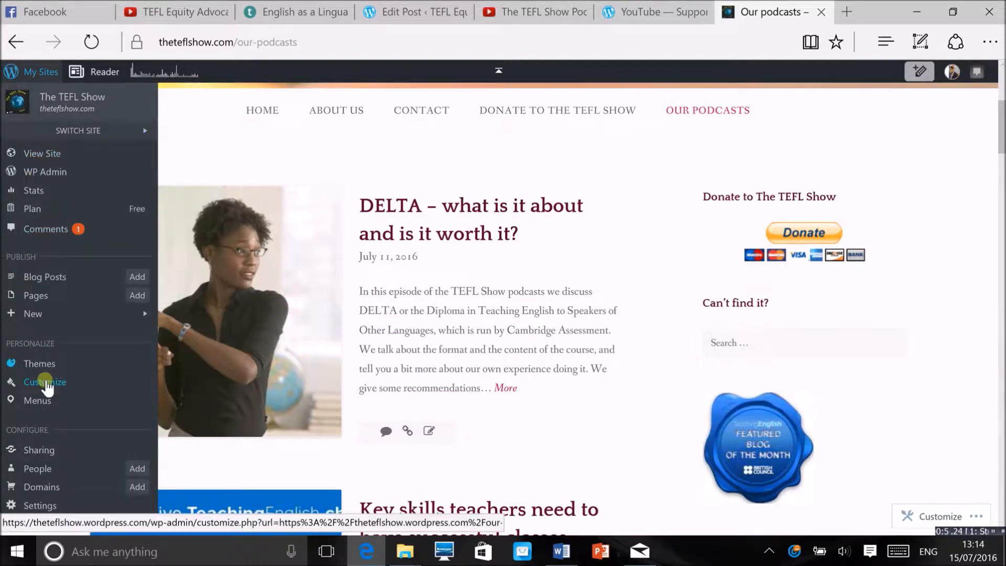
{"action": "left_click", "coordinate": [44, 382]}
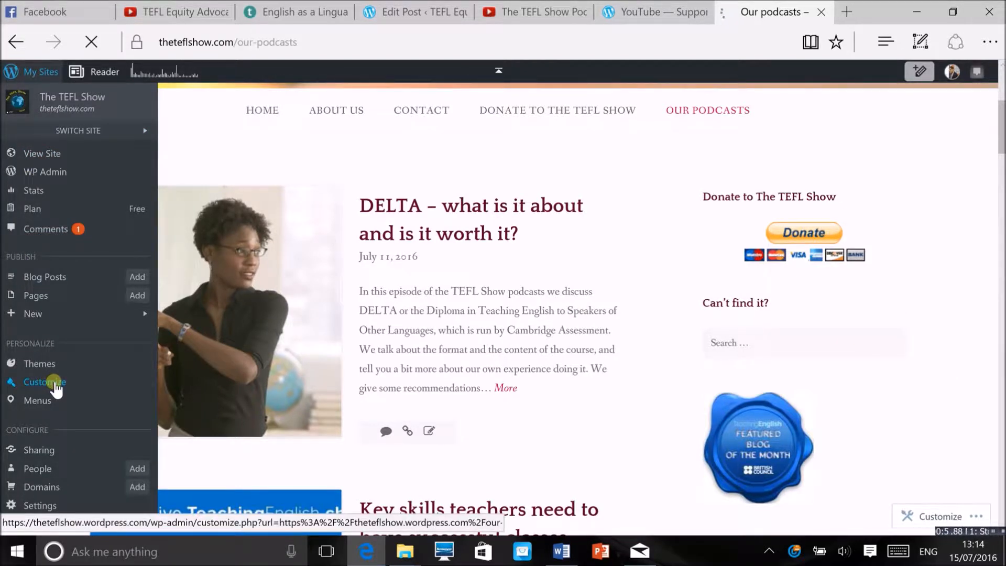
{"action": "left_click", "coordinate": [44, 382]}
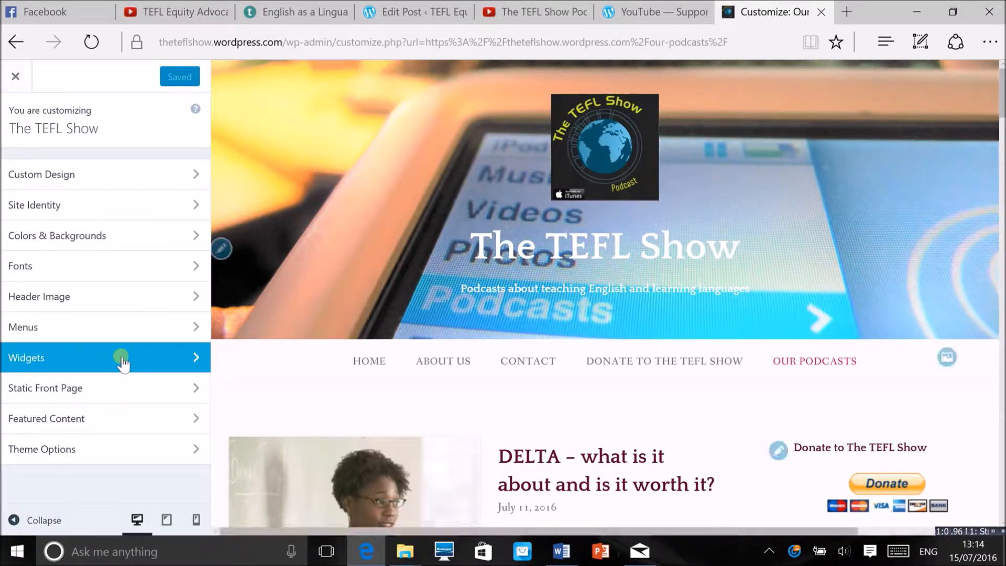
{"action": "left_click", "coordinate": [121, 357]}
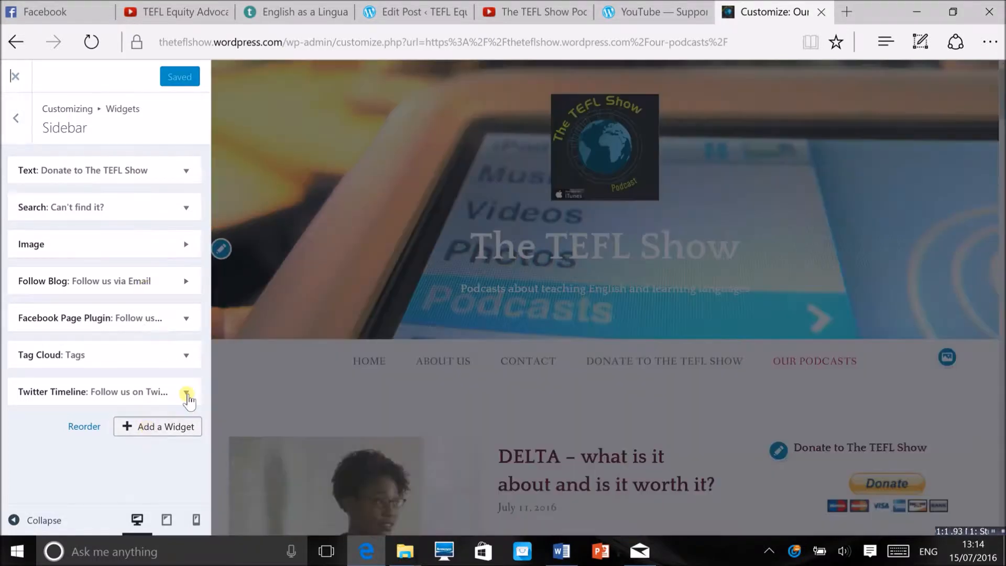
{"action": "left_click", "coordinate": [157, 427]}
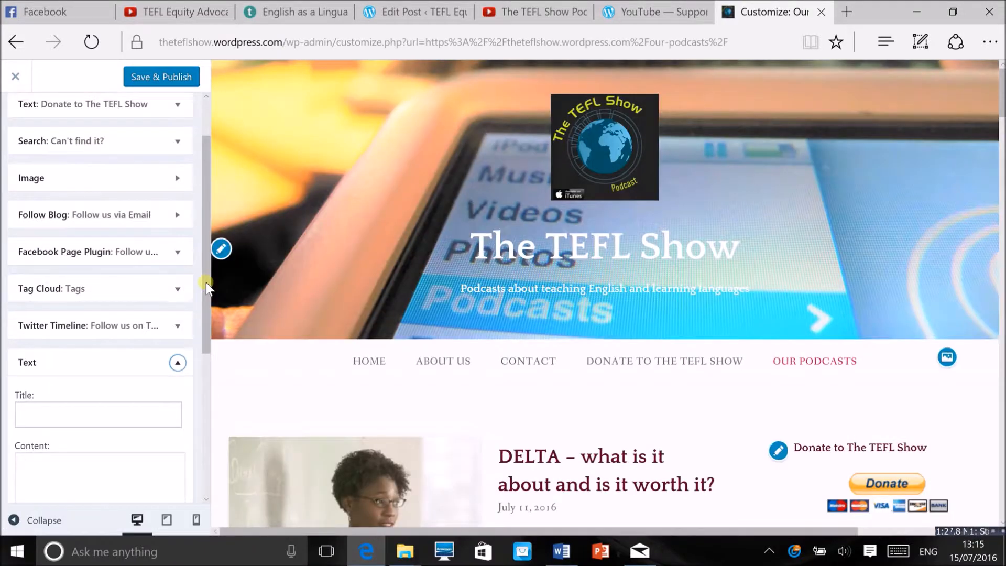
- Start the Text widget's content with the shortcode opening [youtube
{"action": "left_click", "coordinate": [96, 369]}
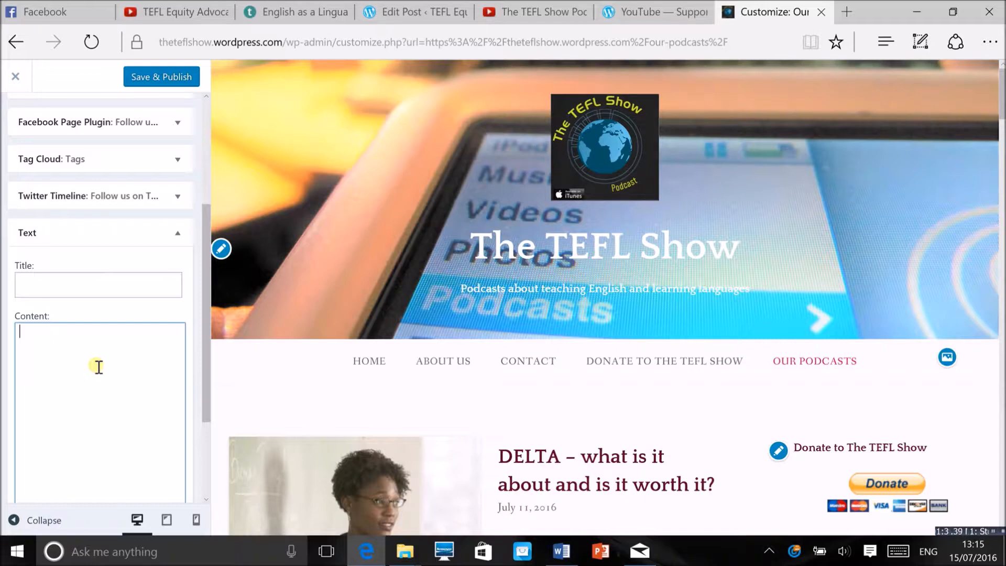
{"action": "type", "text": "[y"}
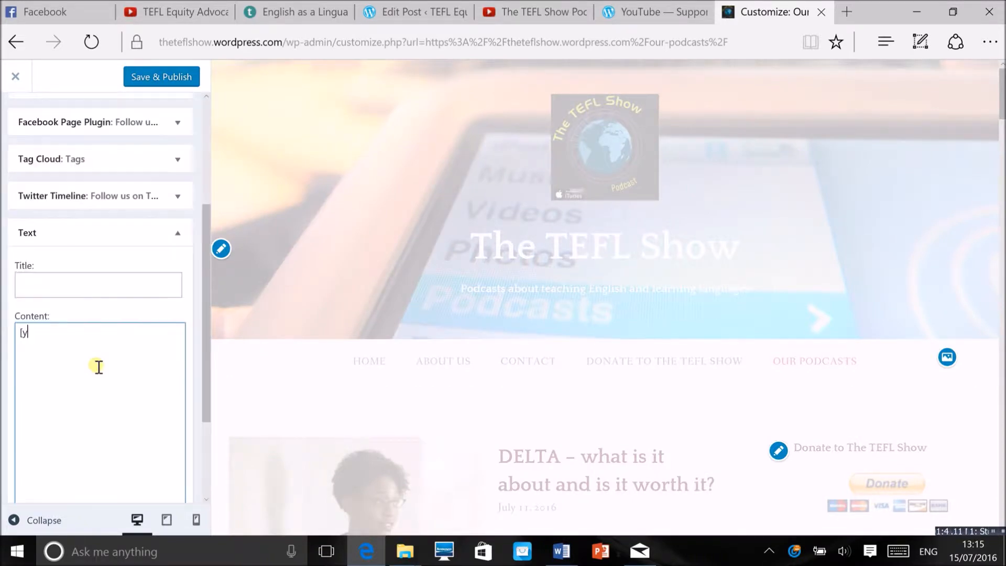
{"action": "mouse_move", "coordinate": [84, 338]}
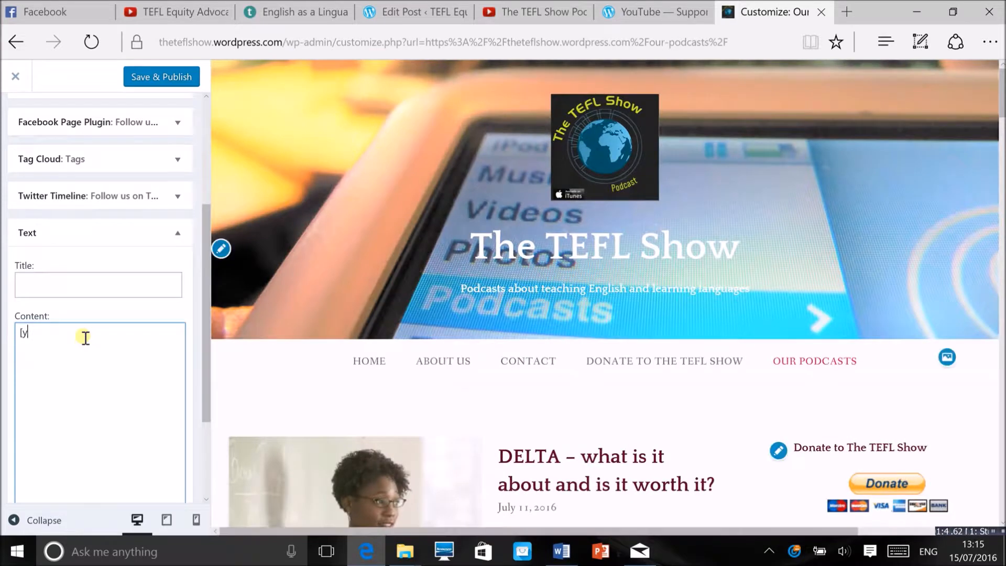
{"action": "type", "text": "outube"}
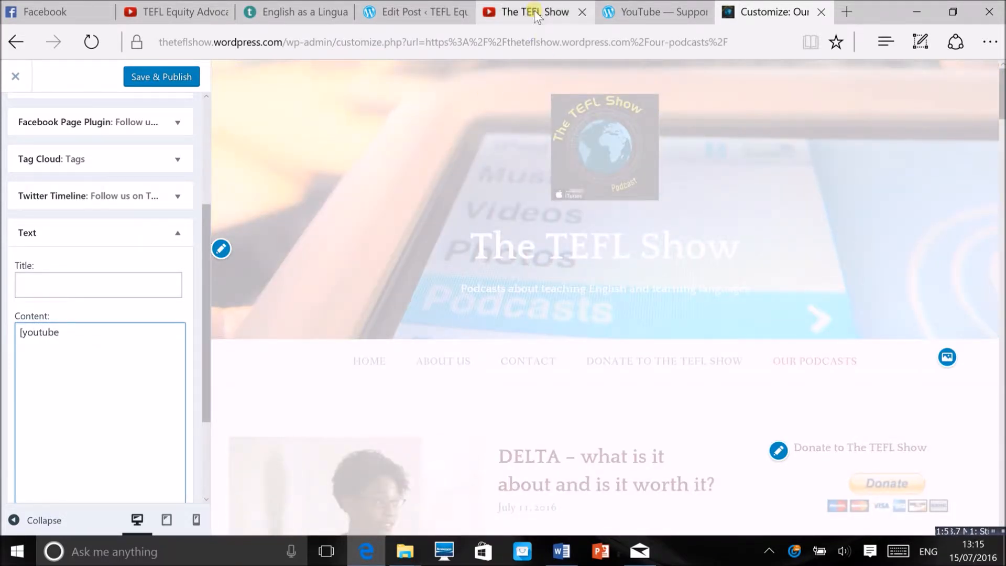
- On The TEFL Show YouTube channel, copy the Memrise course-creation video's link and open the video
{"action": "left_click", "coordinate": [535, 13]}
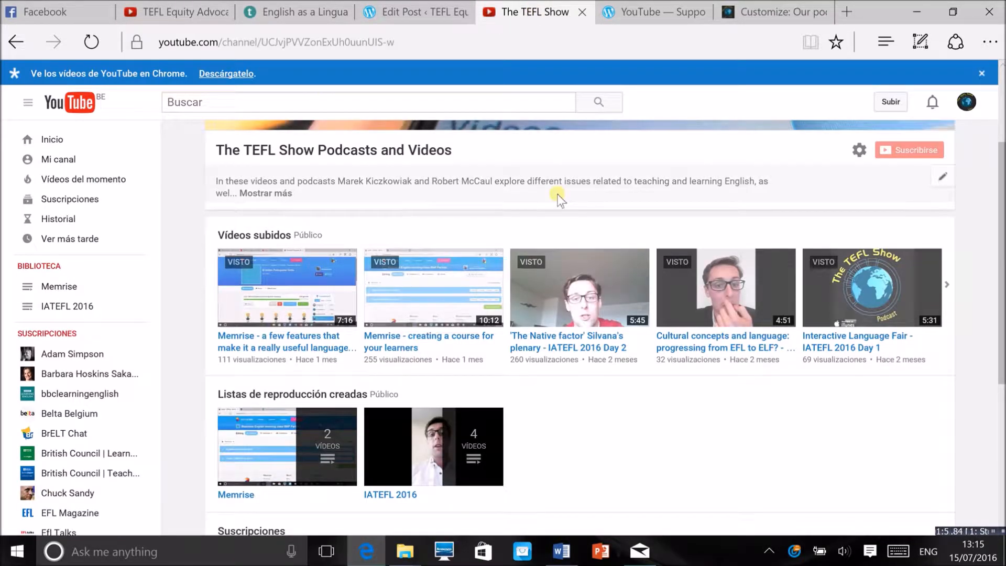
{"action": "mouse_move", "coordinate": [398, 351]}
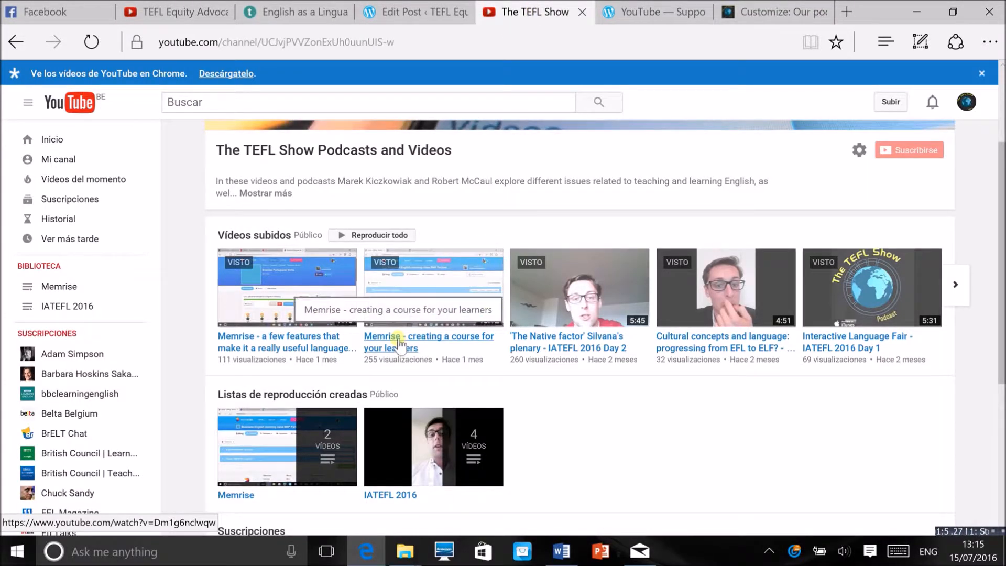
{"action": "right_click", "coordinate": [396, 348]}
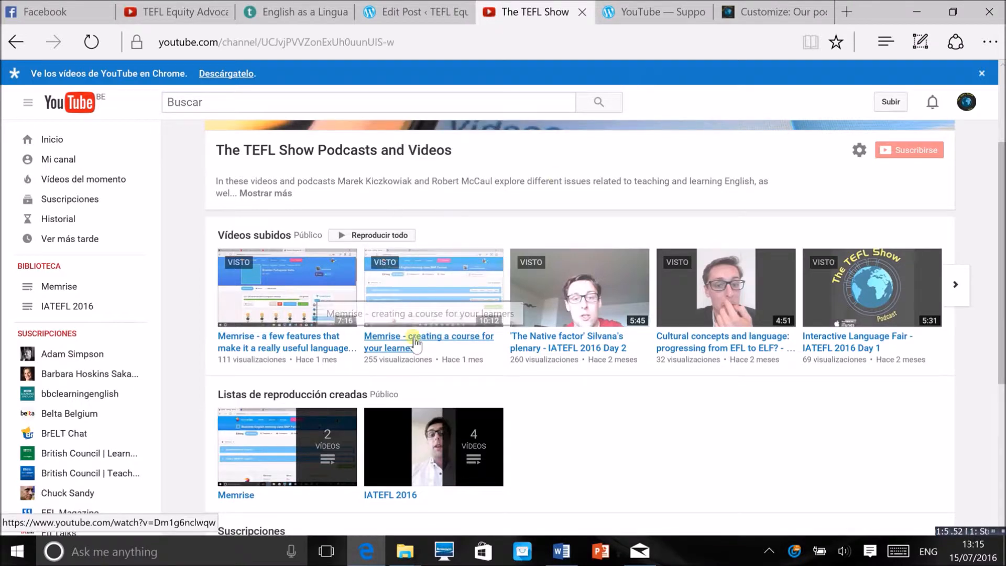
{"action": "left_click", "coordinate": [420, 342]}
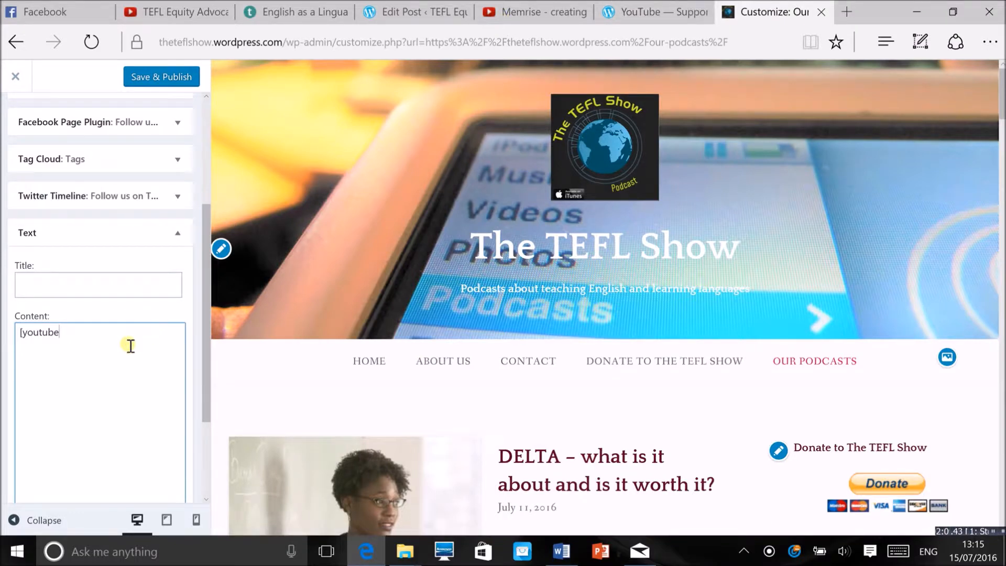
{"action": "type", "text": "https://www.youtube.com/watch?v=Dm1g6nclwqw]"}
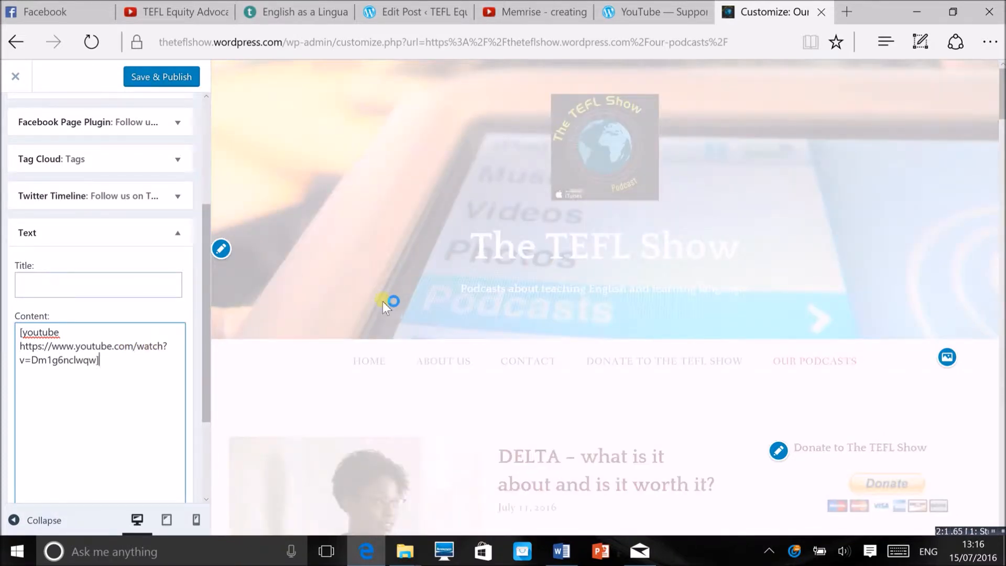
{"action": "mouse_move", "coordinate": [870, 246]}
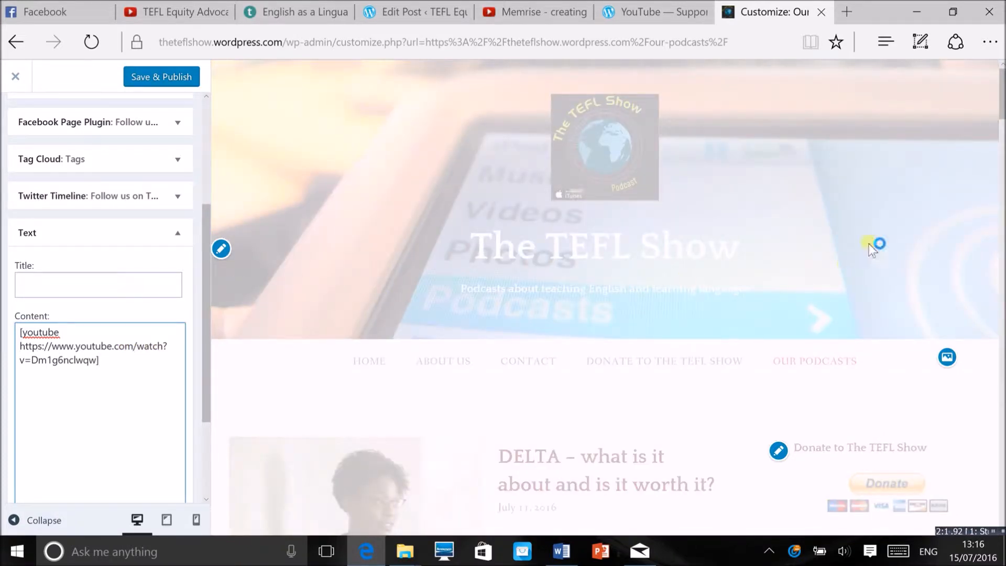
{"action": "scroll", "scroll_direction": "down", "scroll_amount": 3}
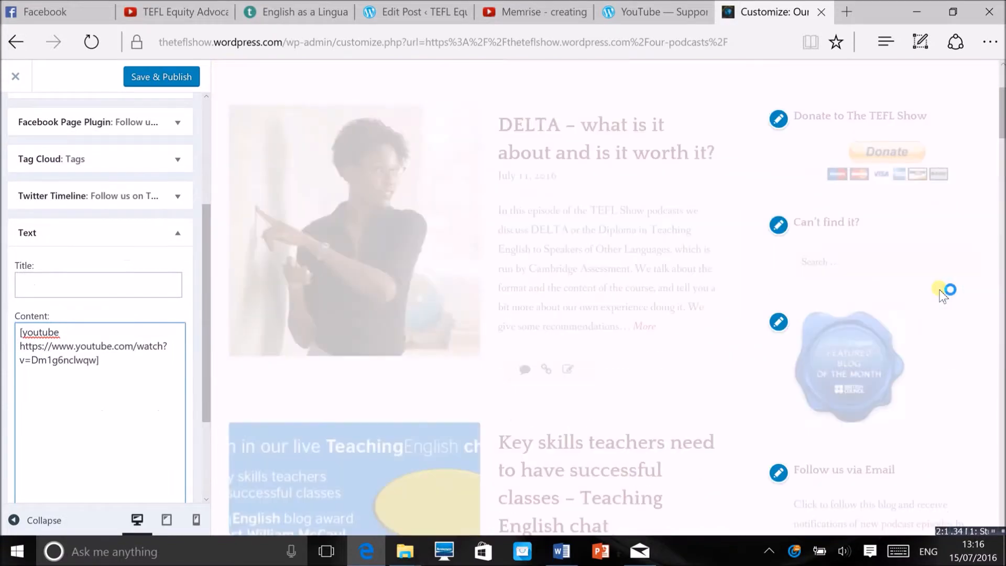
{"action": "scroll", "scroll_direction": "down", "scroll_amount": 3}
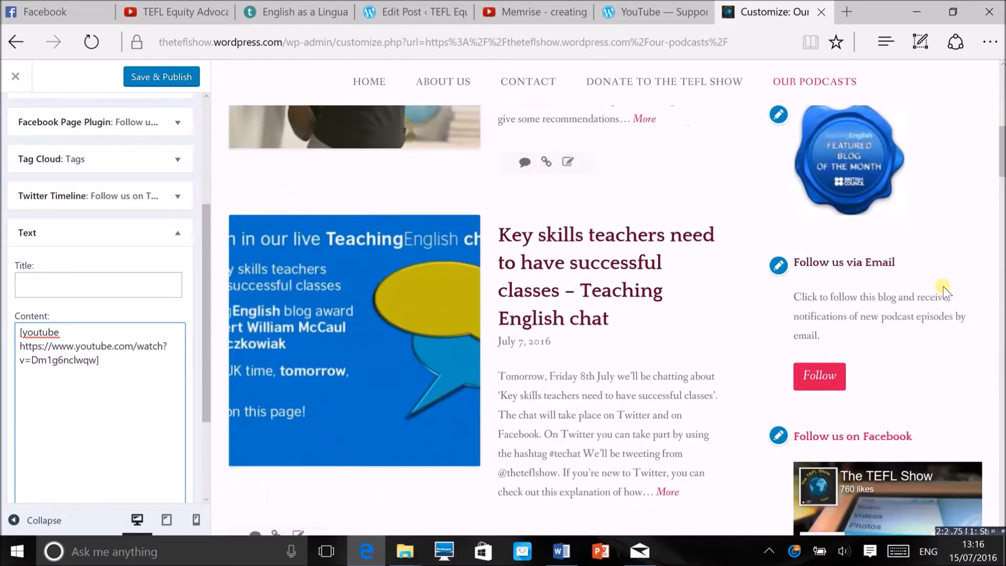
{"action": "scroll", "scroll_direction": "down", "scroll_amount": 3}
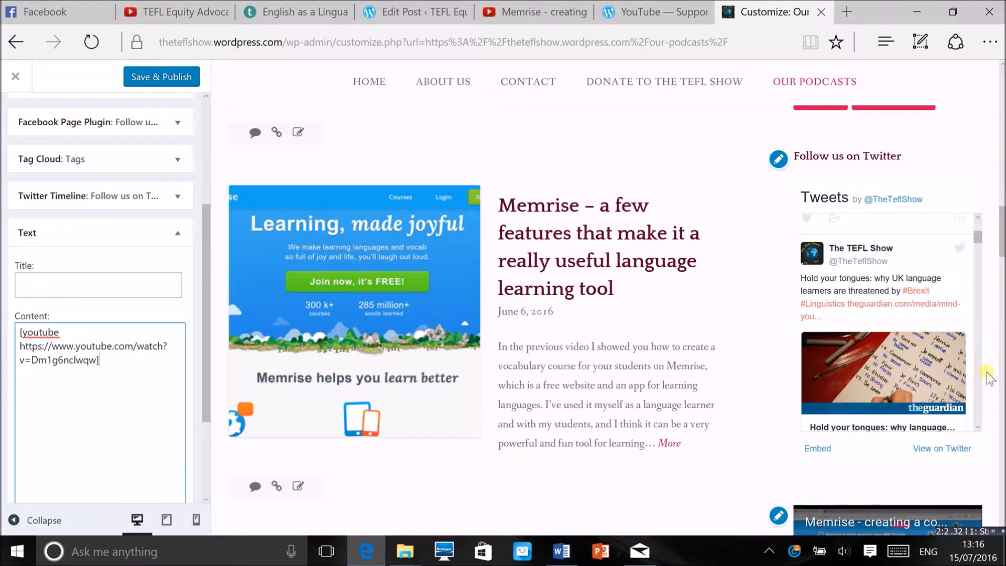
{"action": "scroll", "scroll_direction": "down", "scroll_amount": 3}
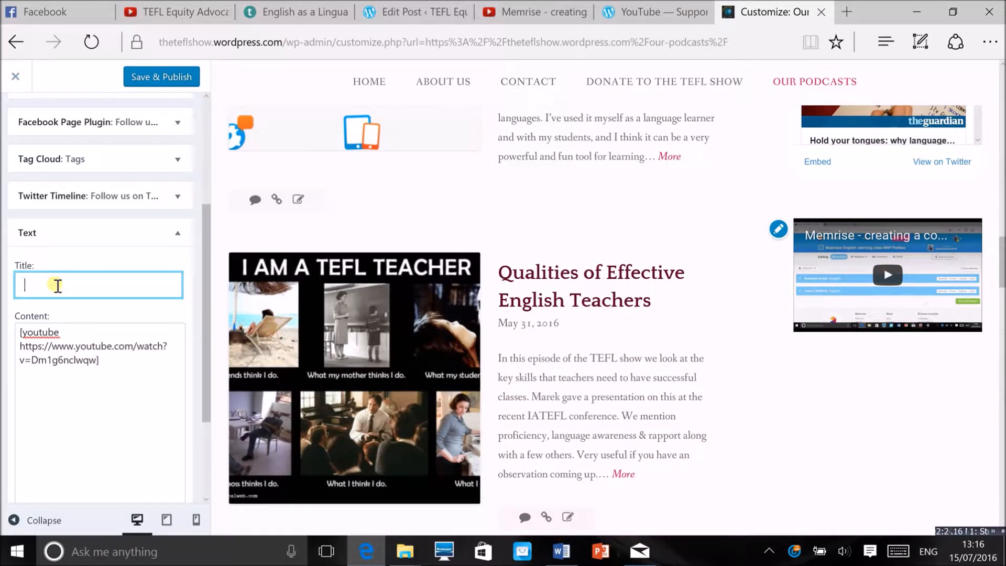
{"action": "type", "text": "Creating a cour"}
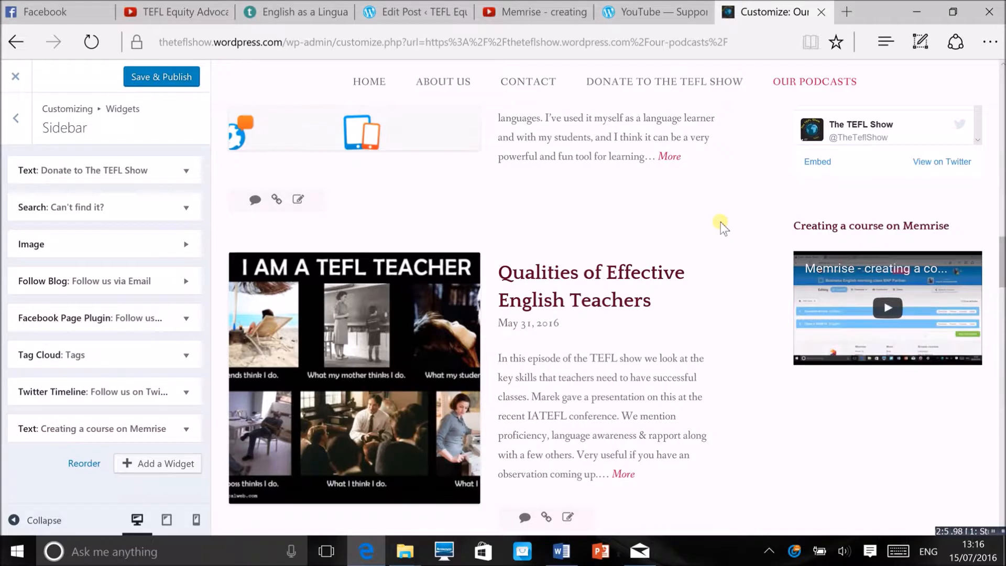
{"action": "mouse_move", "coordinate": [600, 185]}
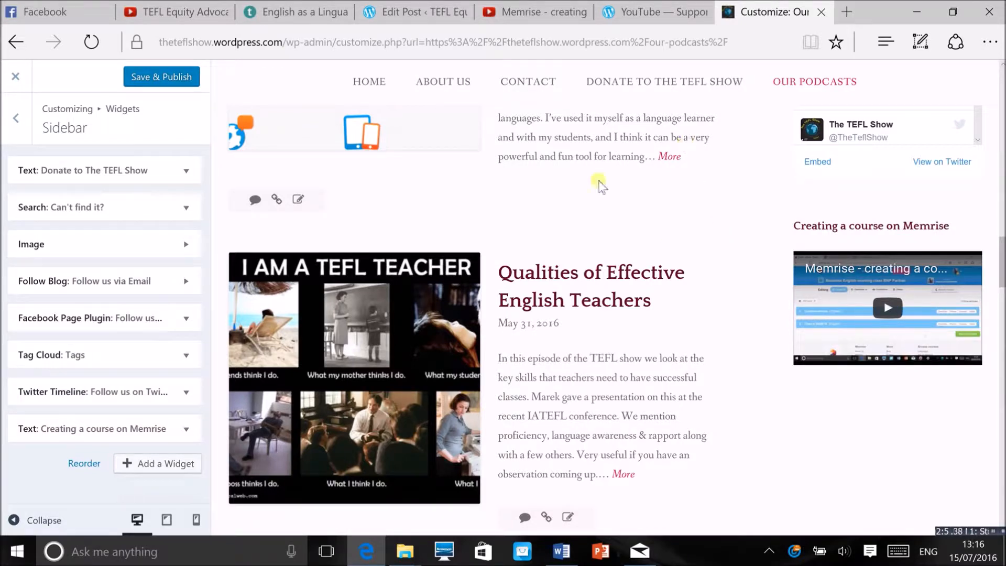
- Glance at the YouTube embedding help page, then return to the Customizer
{"action": "left_click", "coordinate": [652, 12]}
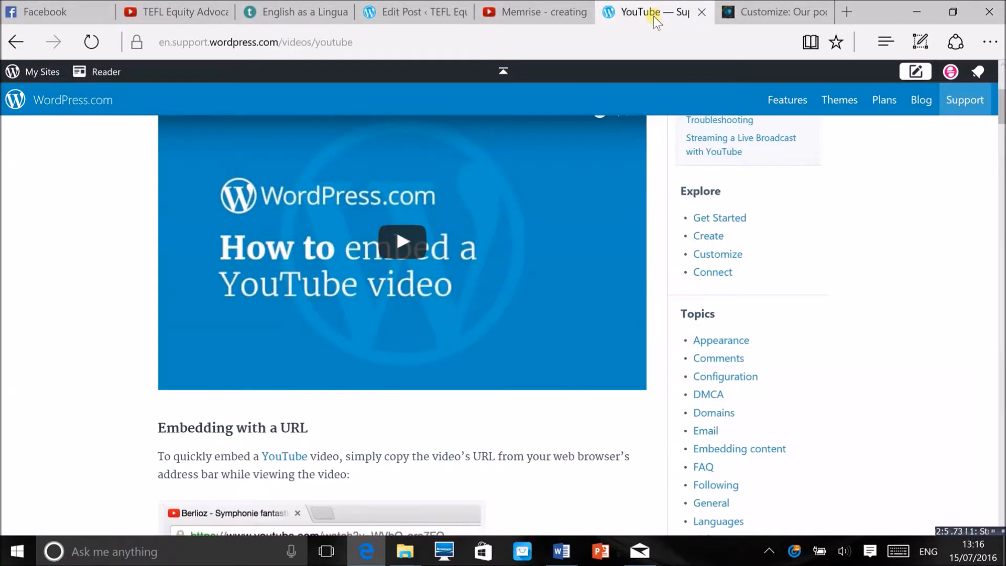
{"action": "left_click", "coordinate": [778, 11]}
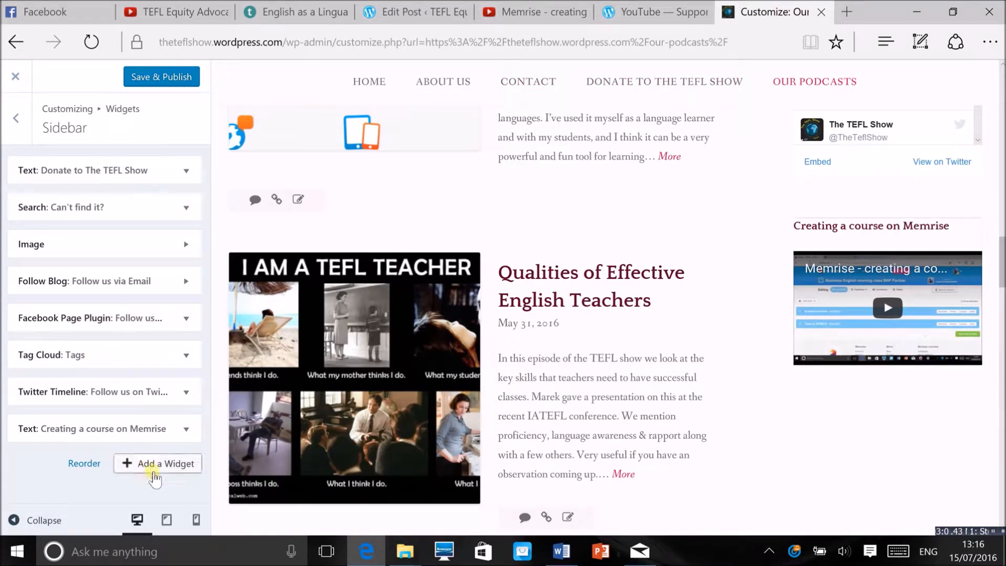
- Add another Text widget to the sidebar and title it IATEFL 2016 videos
{"action": "left_click", "coordinate": [157, 464]}
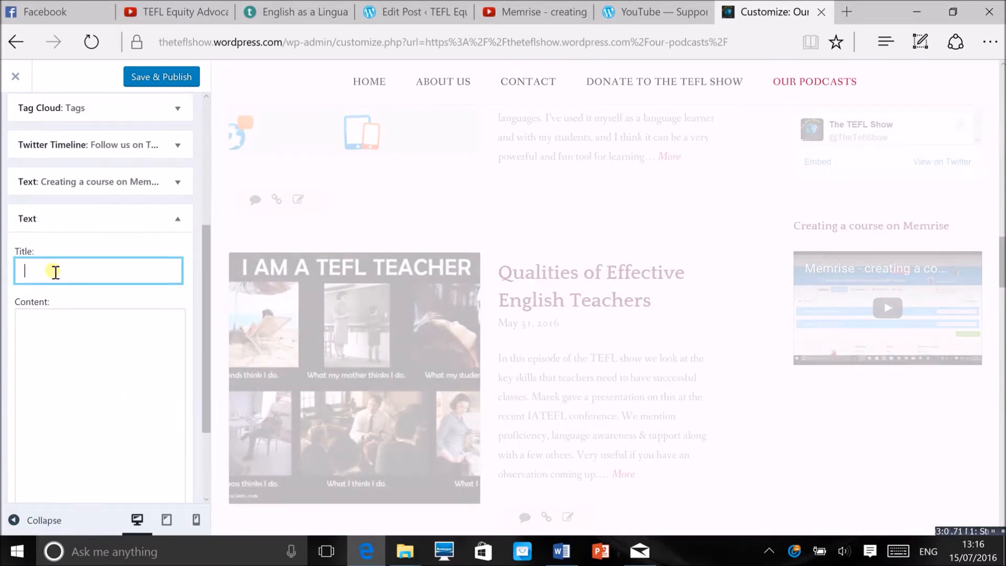
{"action": "type", "text": "IATEFL"}
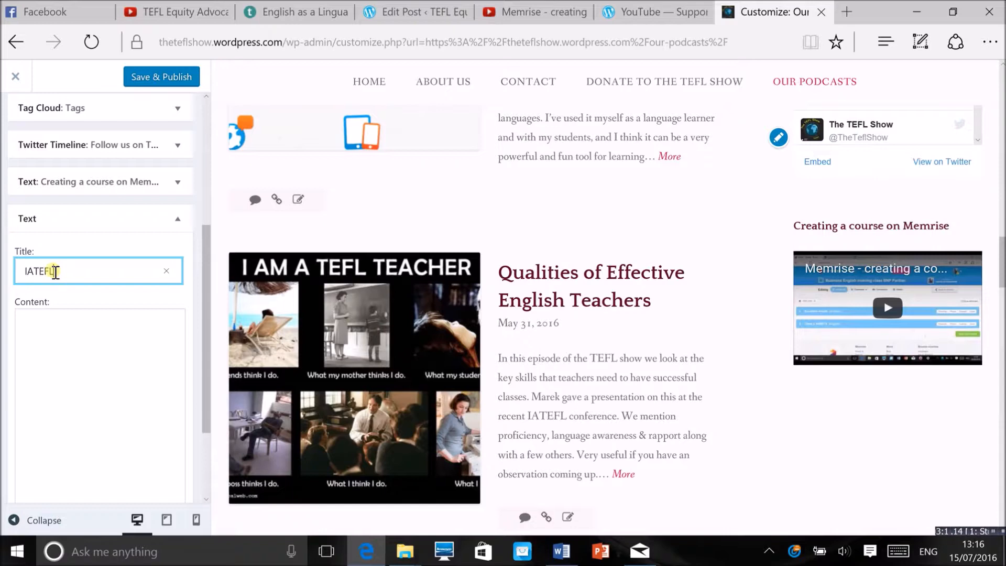
{"action": "type", "text": "2016 videos"}
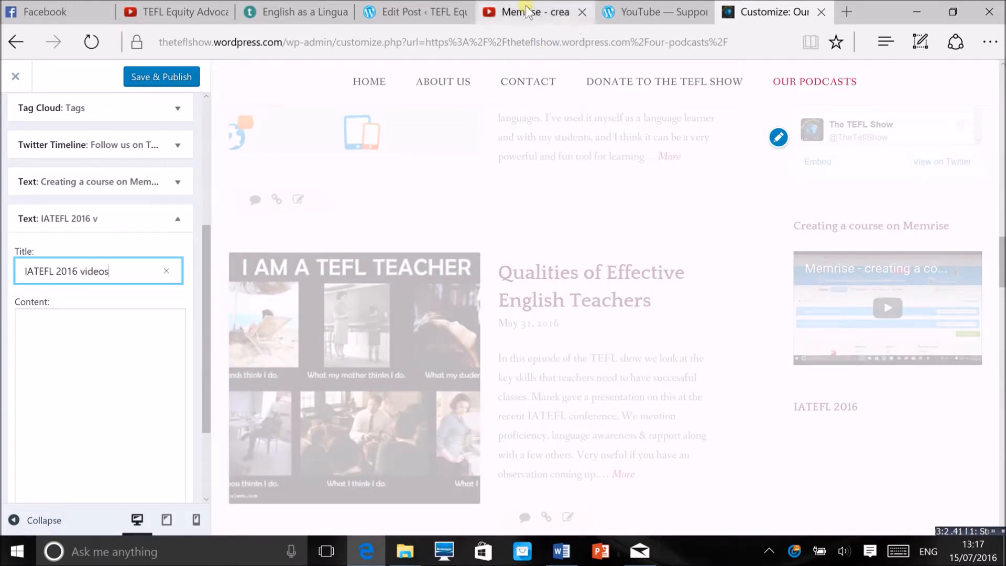
- On YouTube, open the IATEFL 2016 playlist from the library and copy its address from the address bar
{"action": "left_click", "coordinate": [531, 11]}
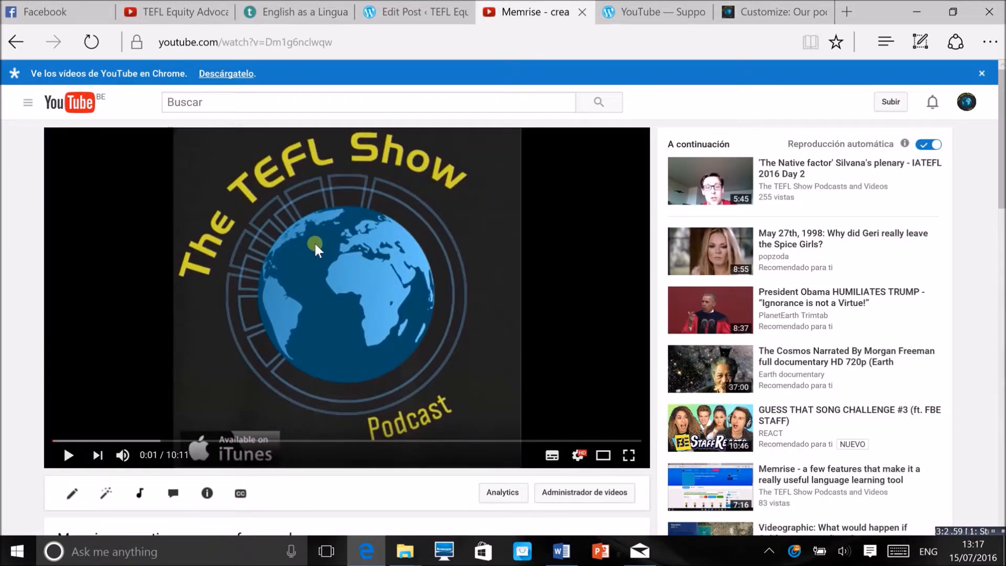
{"action": "left_click", "coordinate": [25, 103]}
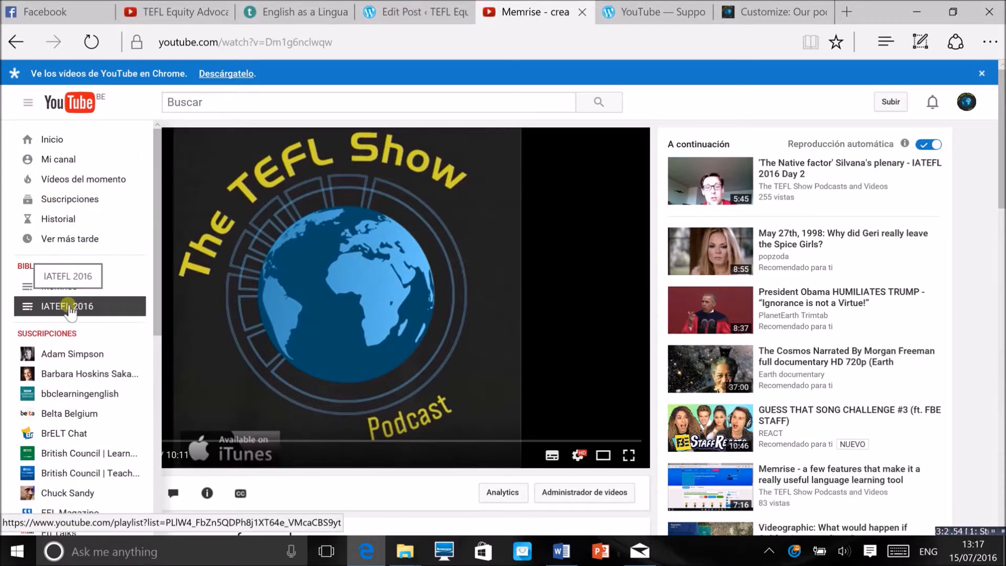
{"action": "left_click", "coordinate": [67, 307]}
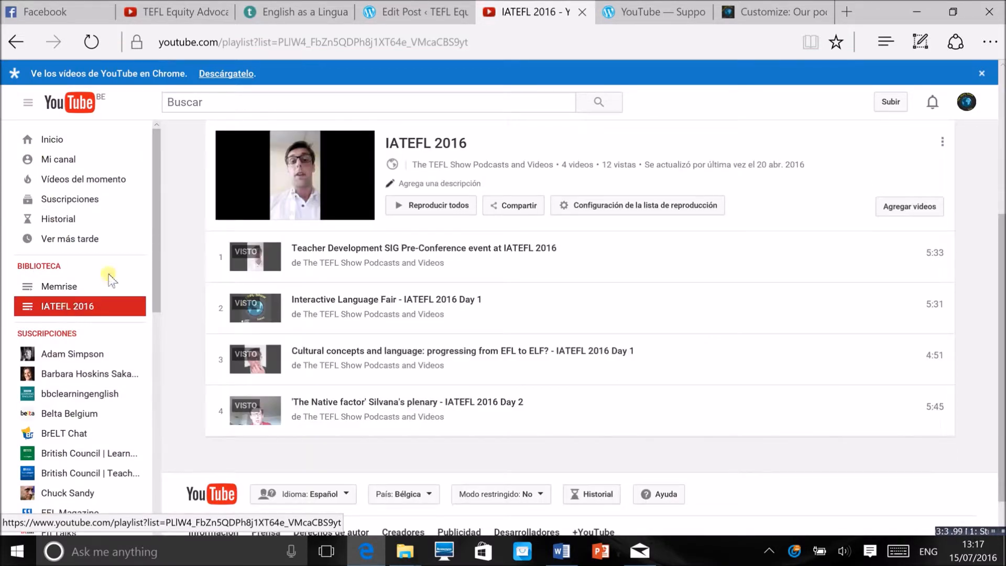
{"action": "left_click", "coordinate": [315, 41]}
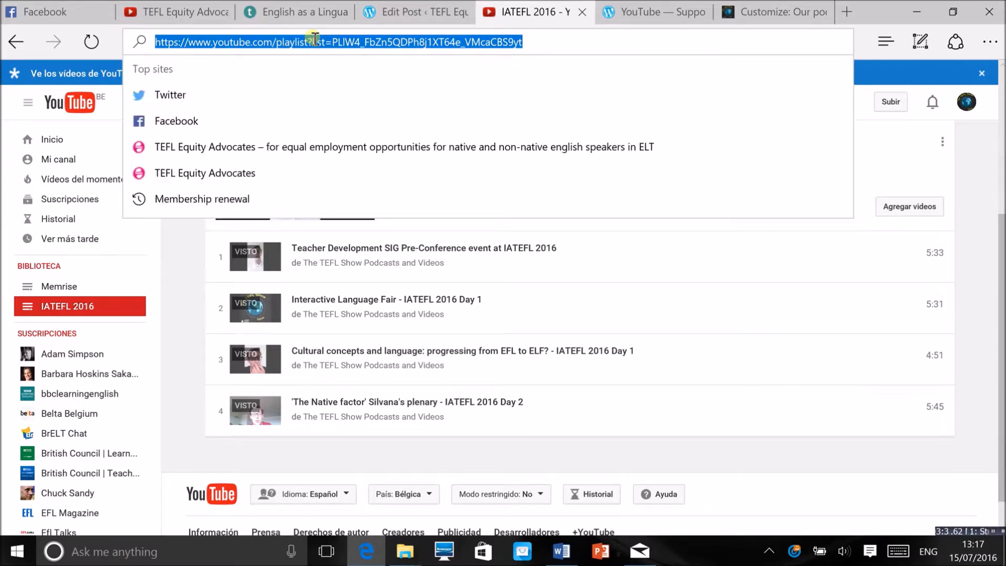
{"action": "mouse_move", "coordinate": [187, 396]}
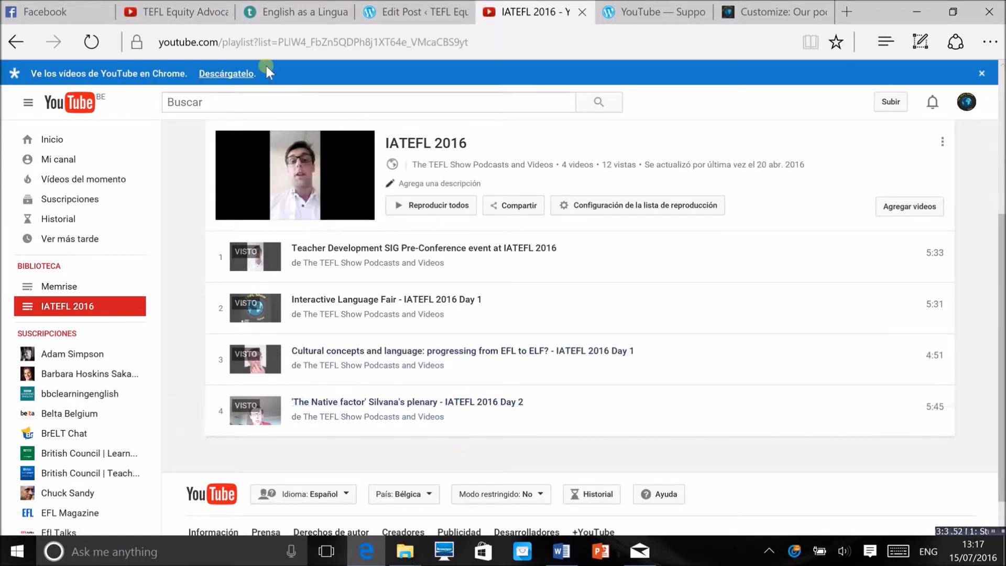
{"action": "left_click", "coordinate": [291, 42]}
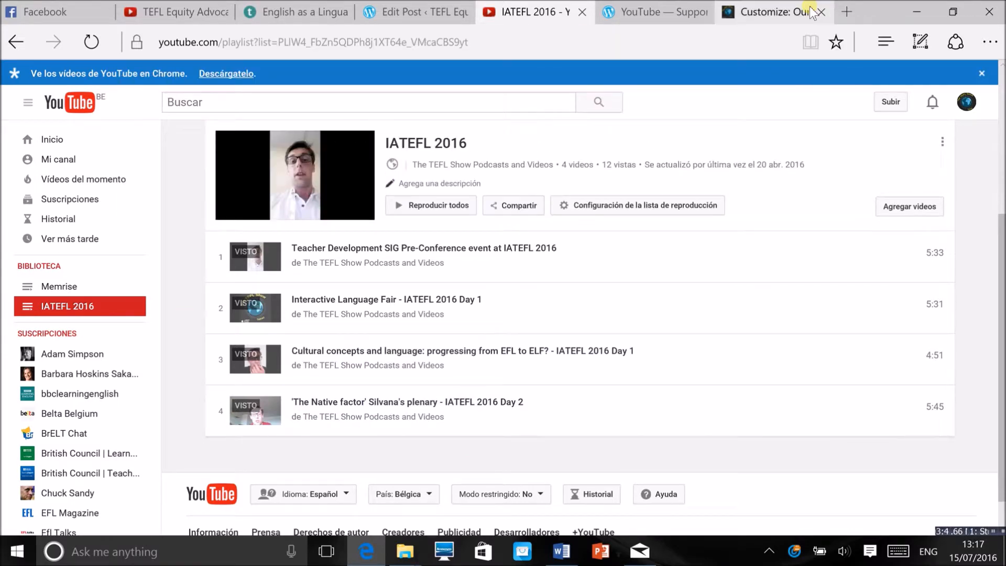
- In the IATEFL 2016 videos widget, enter a [youtube] shortcode wrapping the playlist URL PLbW4_FbZn5QDPh8j1XT64e_VMcaCBS9yt
{"action": "left_click", "coordinate": [780, 11]}
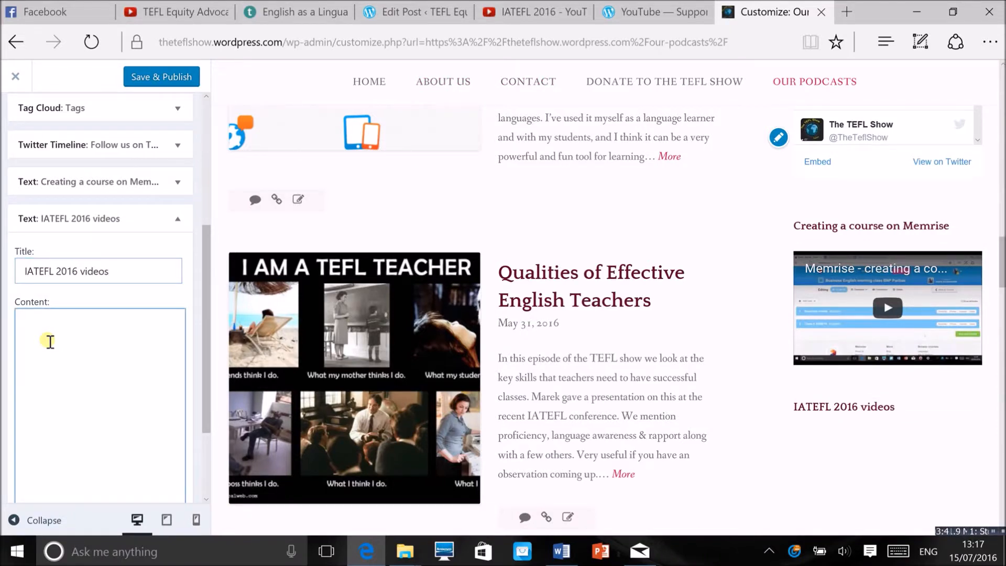
{"action": "type", "text": "[youtube"}
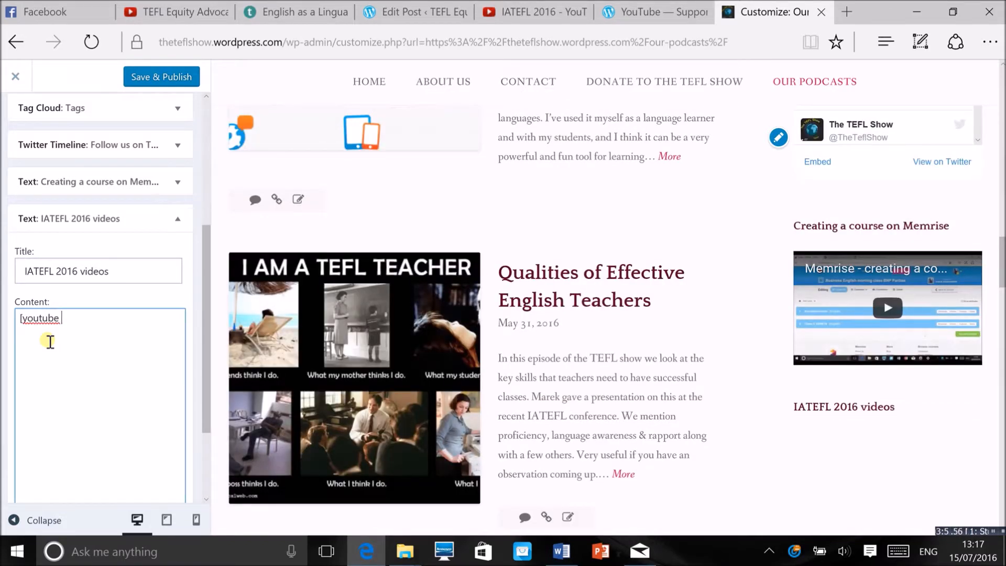
{"action": "type", "text": "https://www.youtube.com/playlist?list=PLbW4_FbZn5QDPh8j1XT64e_VMcaCBS9yt"}
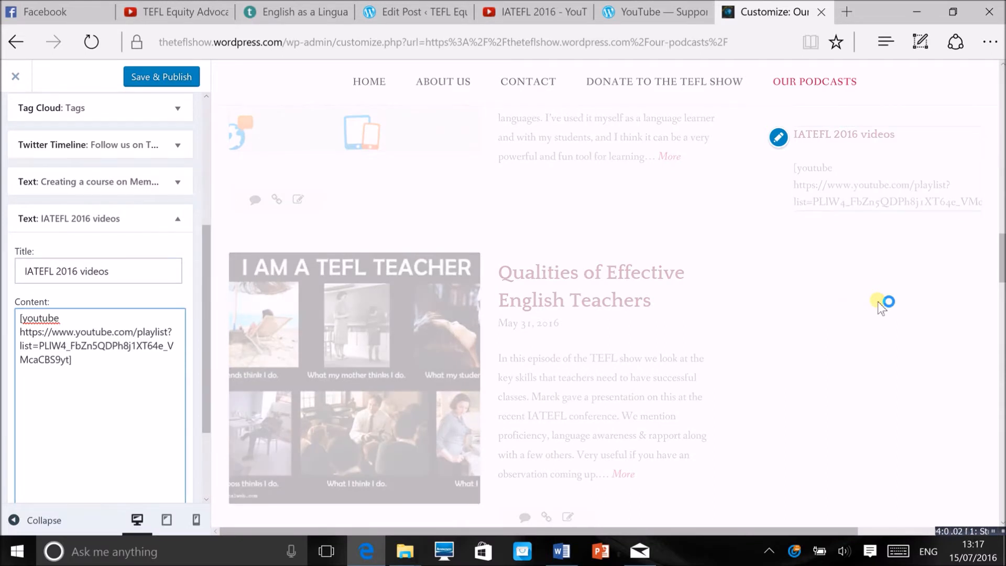
{"action": "mouse_move", "coordinate": [756, 313]}
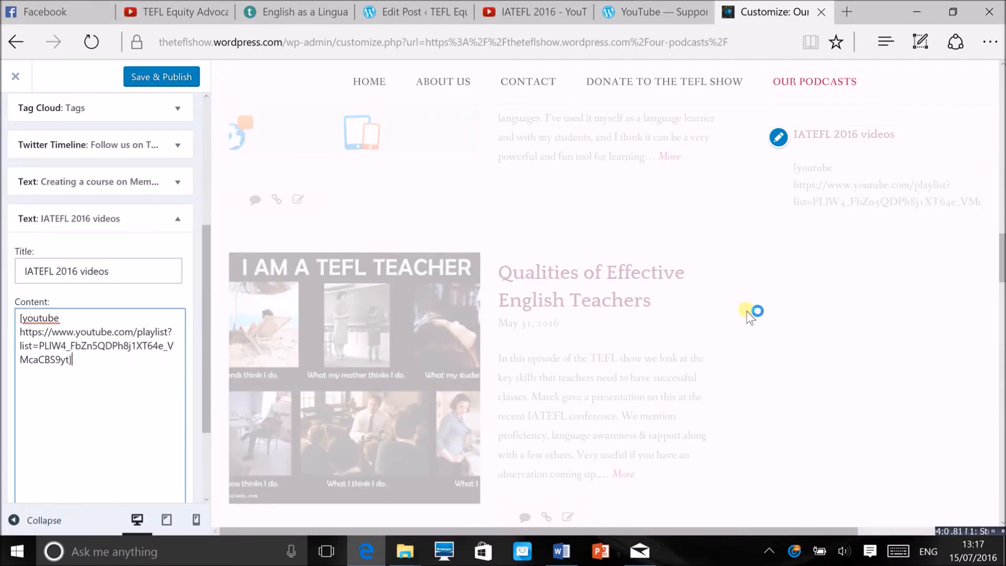
- Scroll the sidebar preview to confirm the IATEFL 2016 playlist player appears below the Memrise video
{"action": "scroll", "scroll_direction": "down", "scroll_amount": 3}
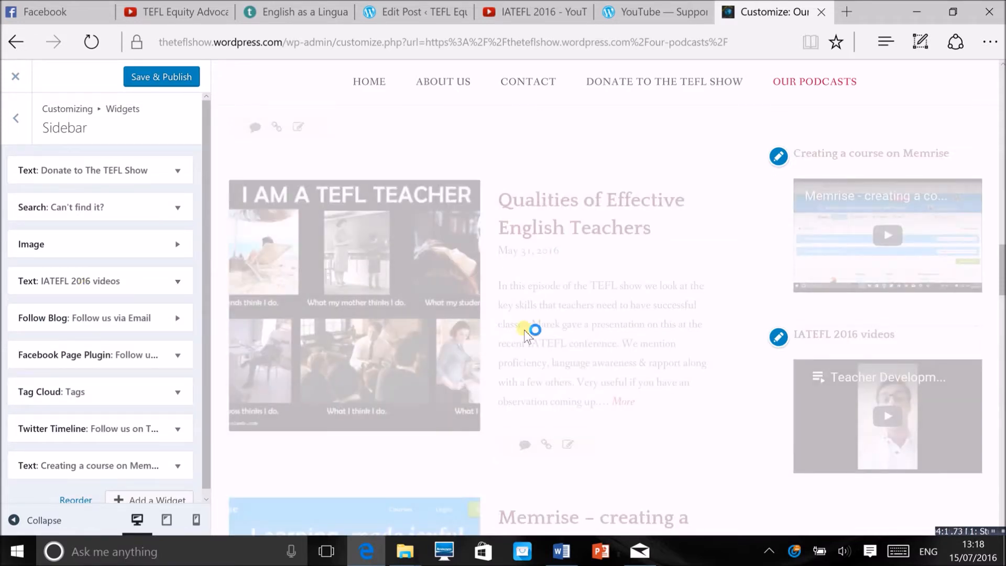
{"action": "mouse_move", "coordinate": [685, 366]}
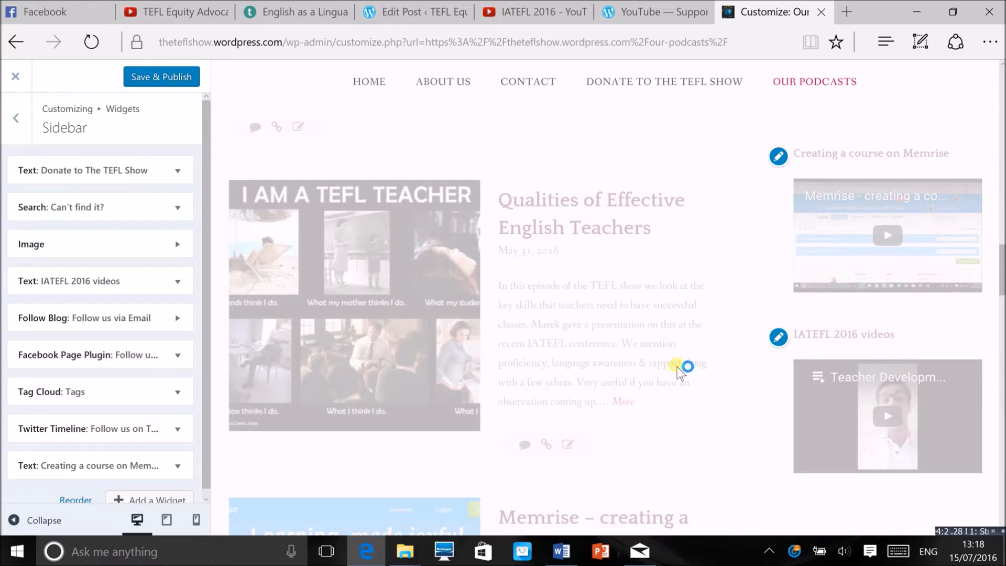
{"action": "mouse_move", "coordinate": [702, 372]}
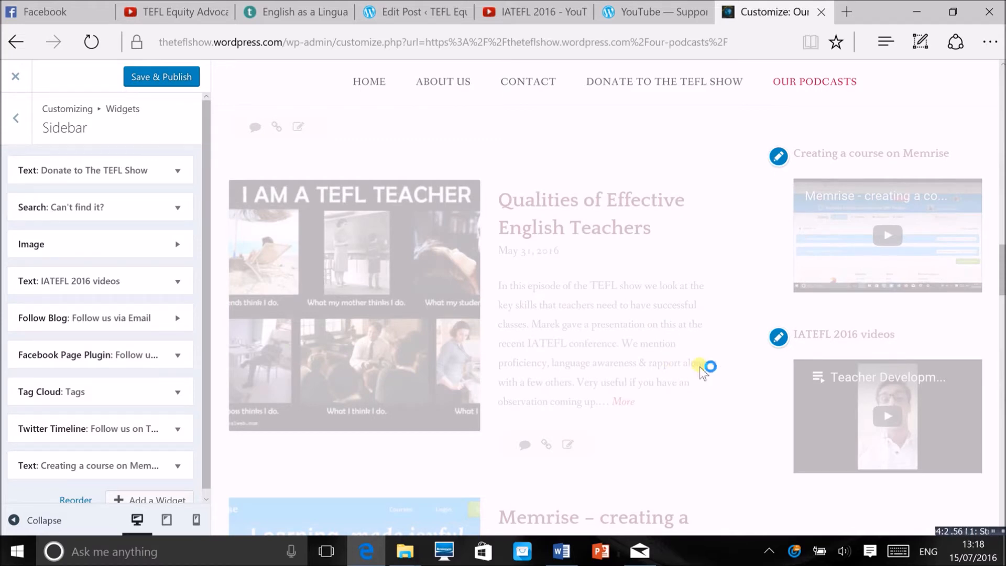
{"action": "scroll", "scroll_direction": "up", "scroll_amount": 3}
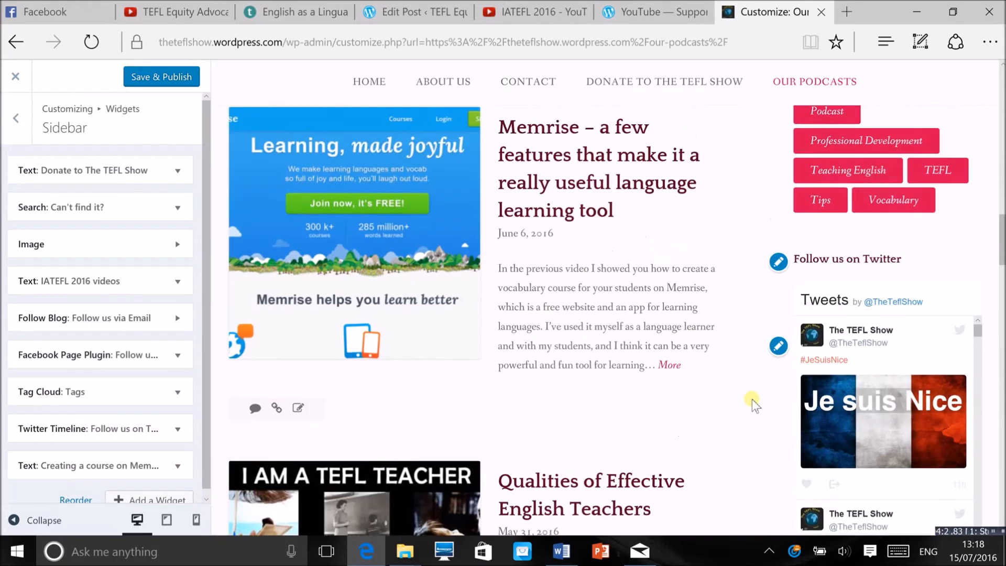
{"action": "scroll", "scroll_direction": "down", "scroll_amount": 3}
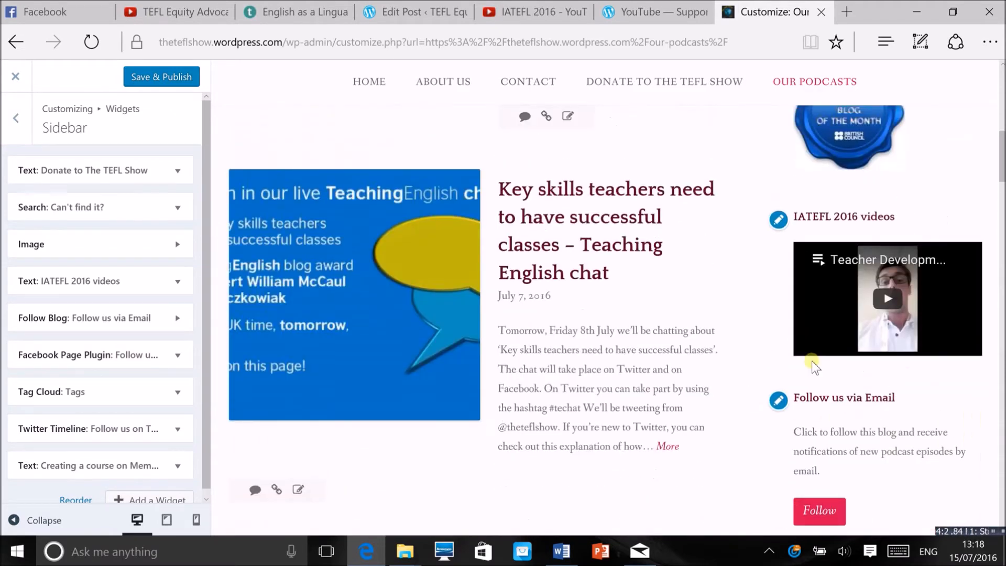
{"action": "scroll", "scroll_direction": "down", "scroll_amount": 3}
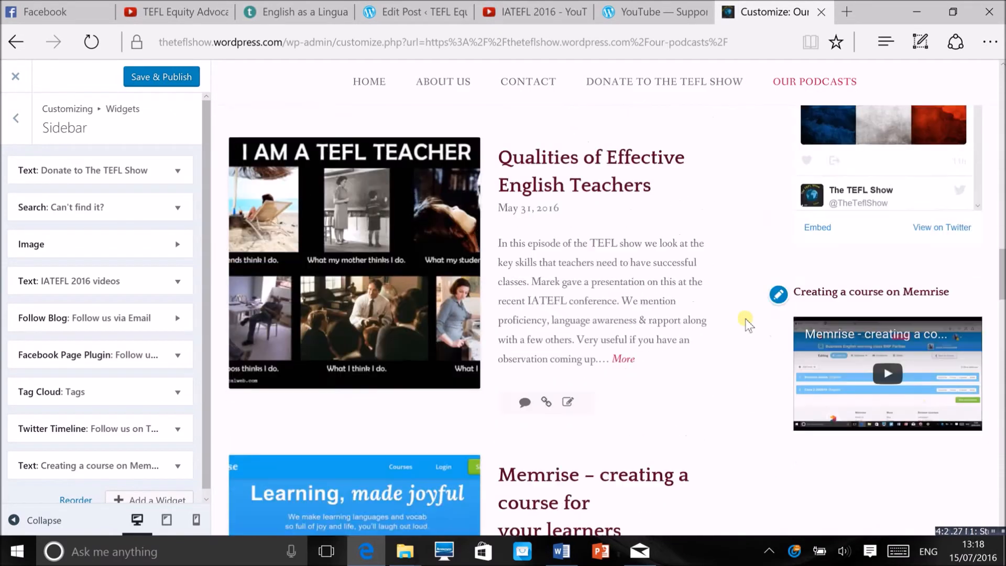
{"action": "scroll", "scroll_direction": "down", "scroll_amount": 3}
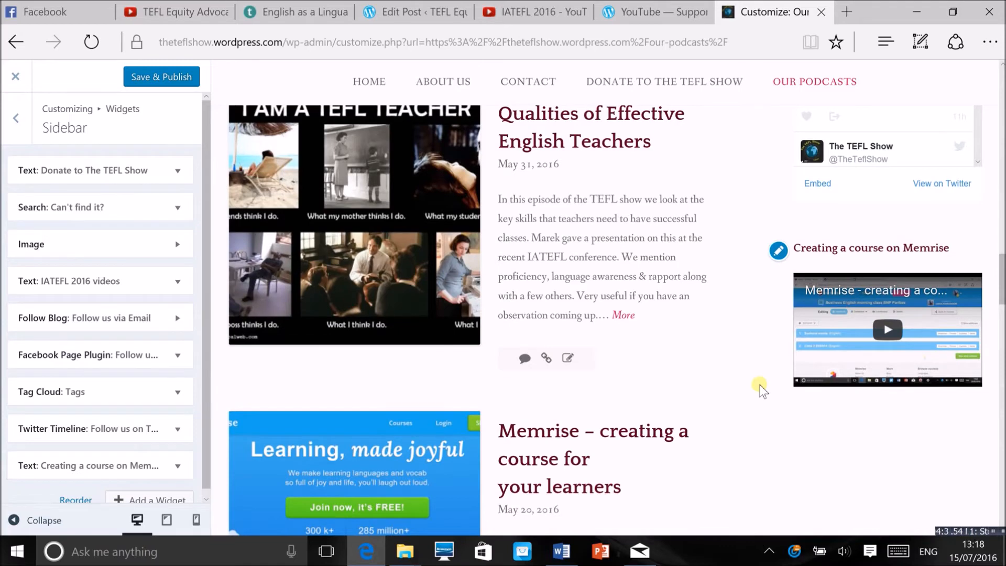
{"action": "mouse_move", "coordinate": [732, 392]}
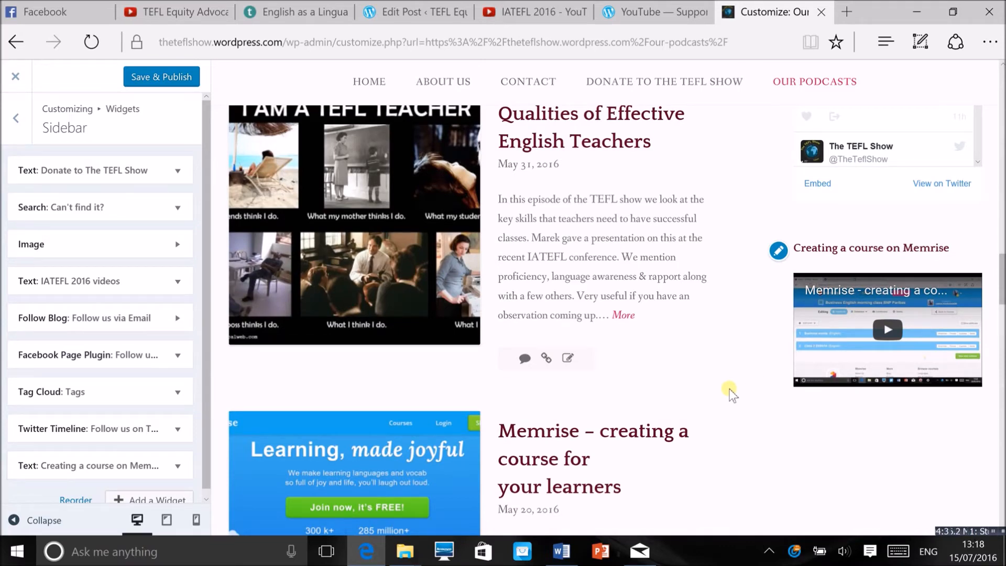